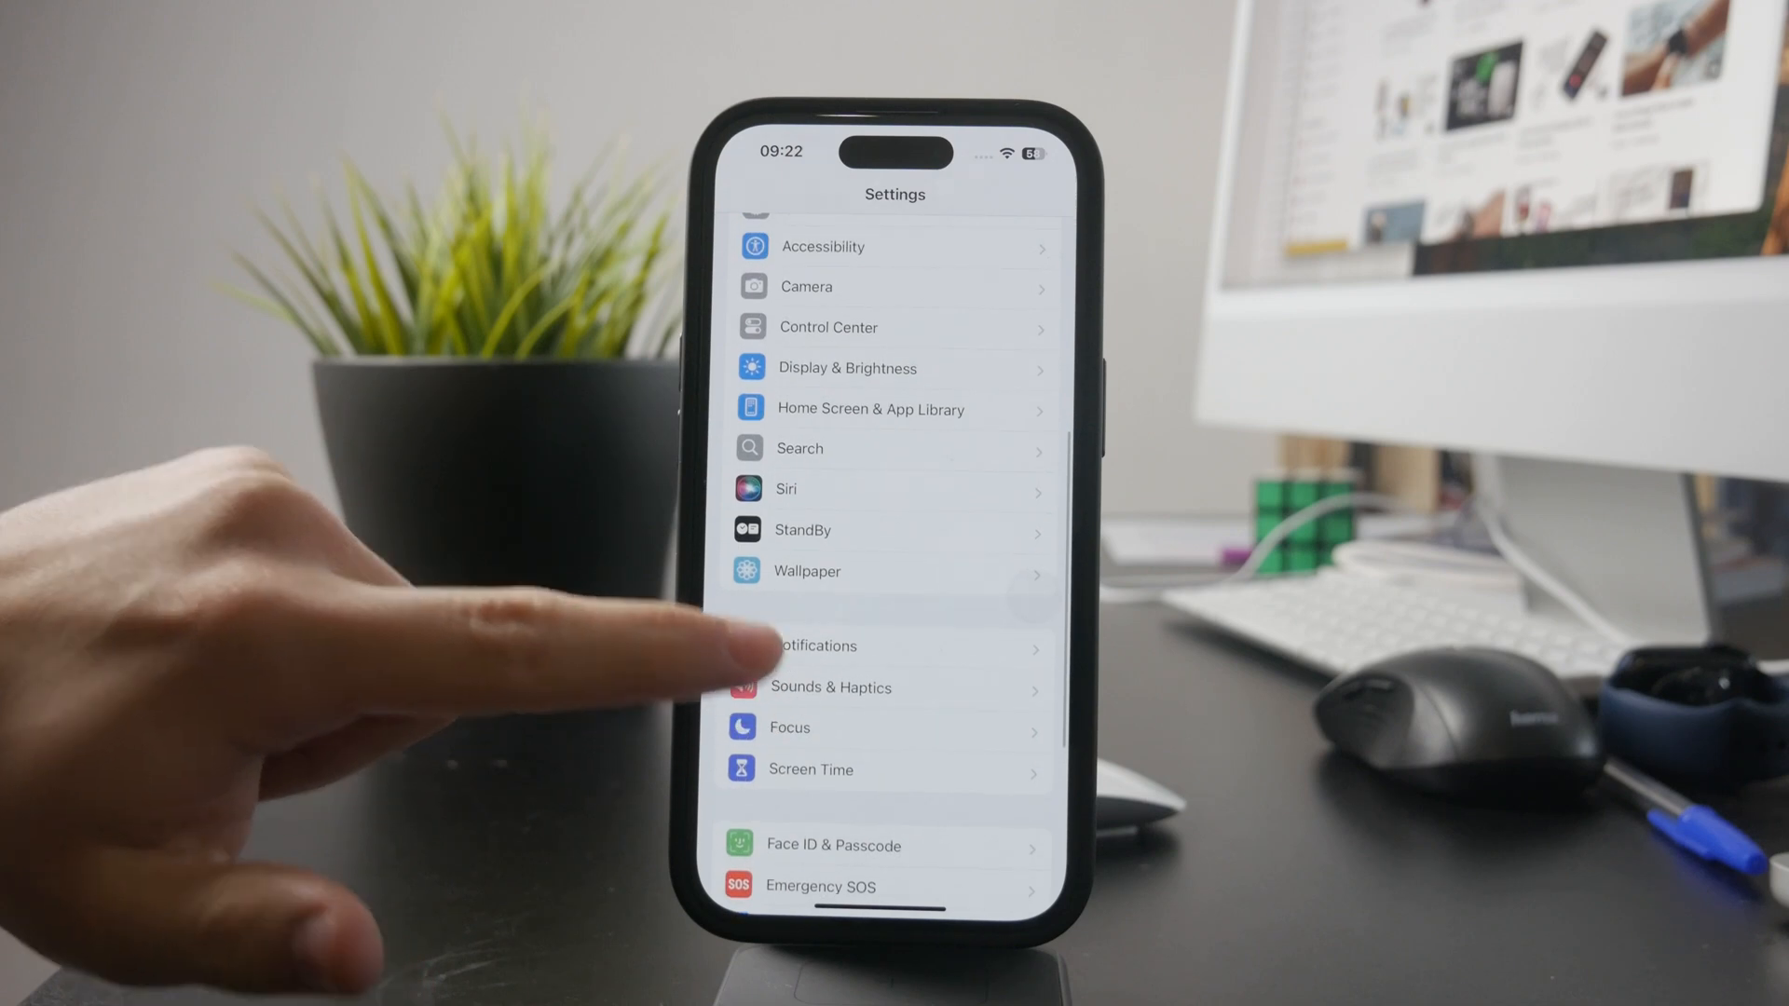
# Go into Siri settings and bring up the Announce Calls options.
pyautogui.click(893, 488)
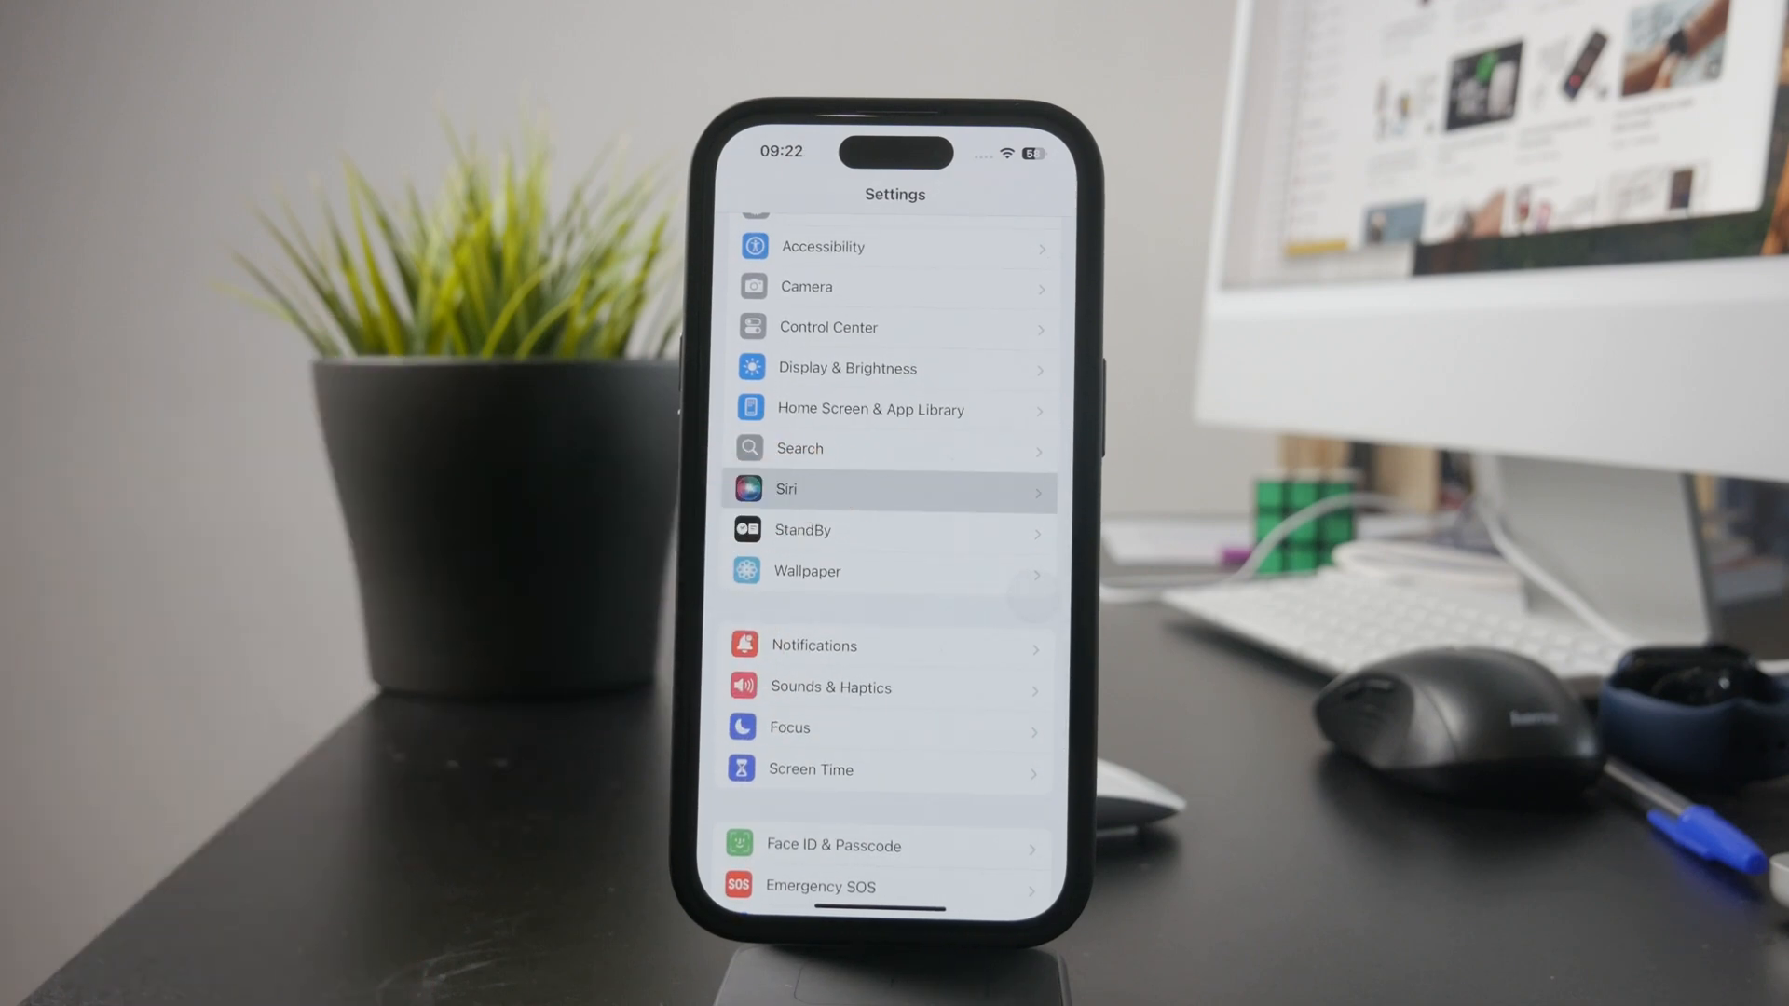
pyautogui.click(892, 488)
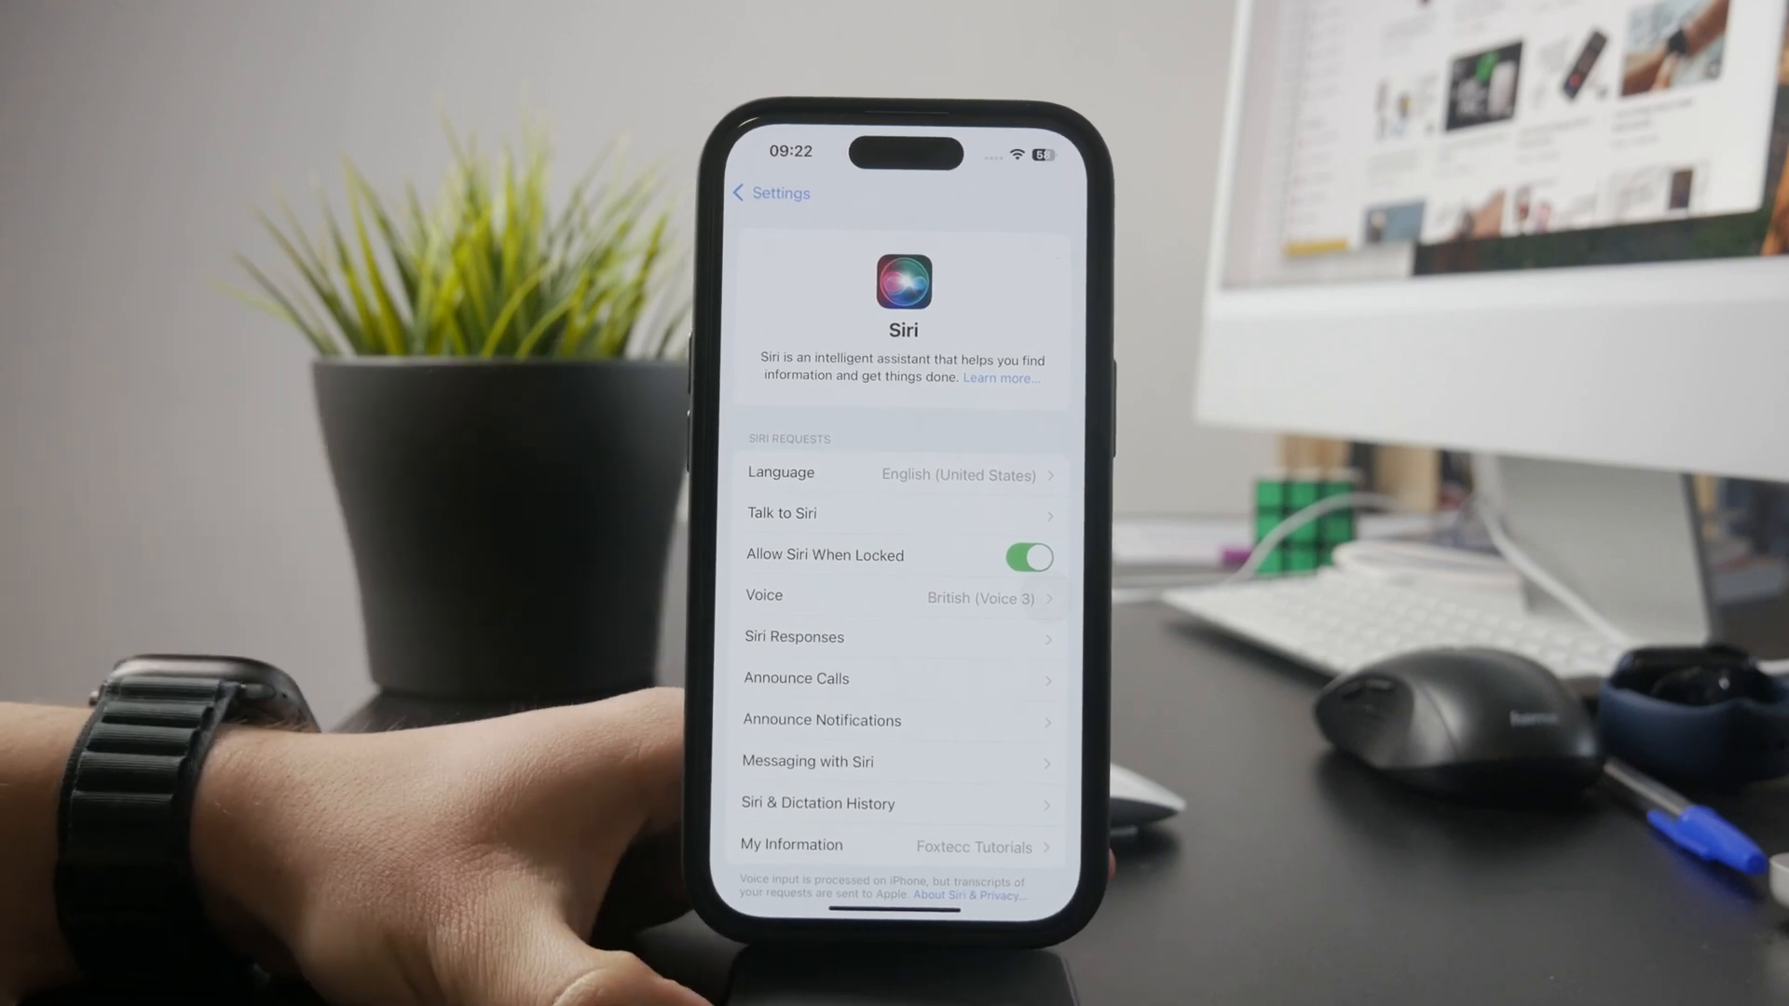
pyautogui.click(796, 678)
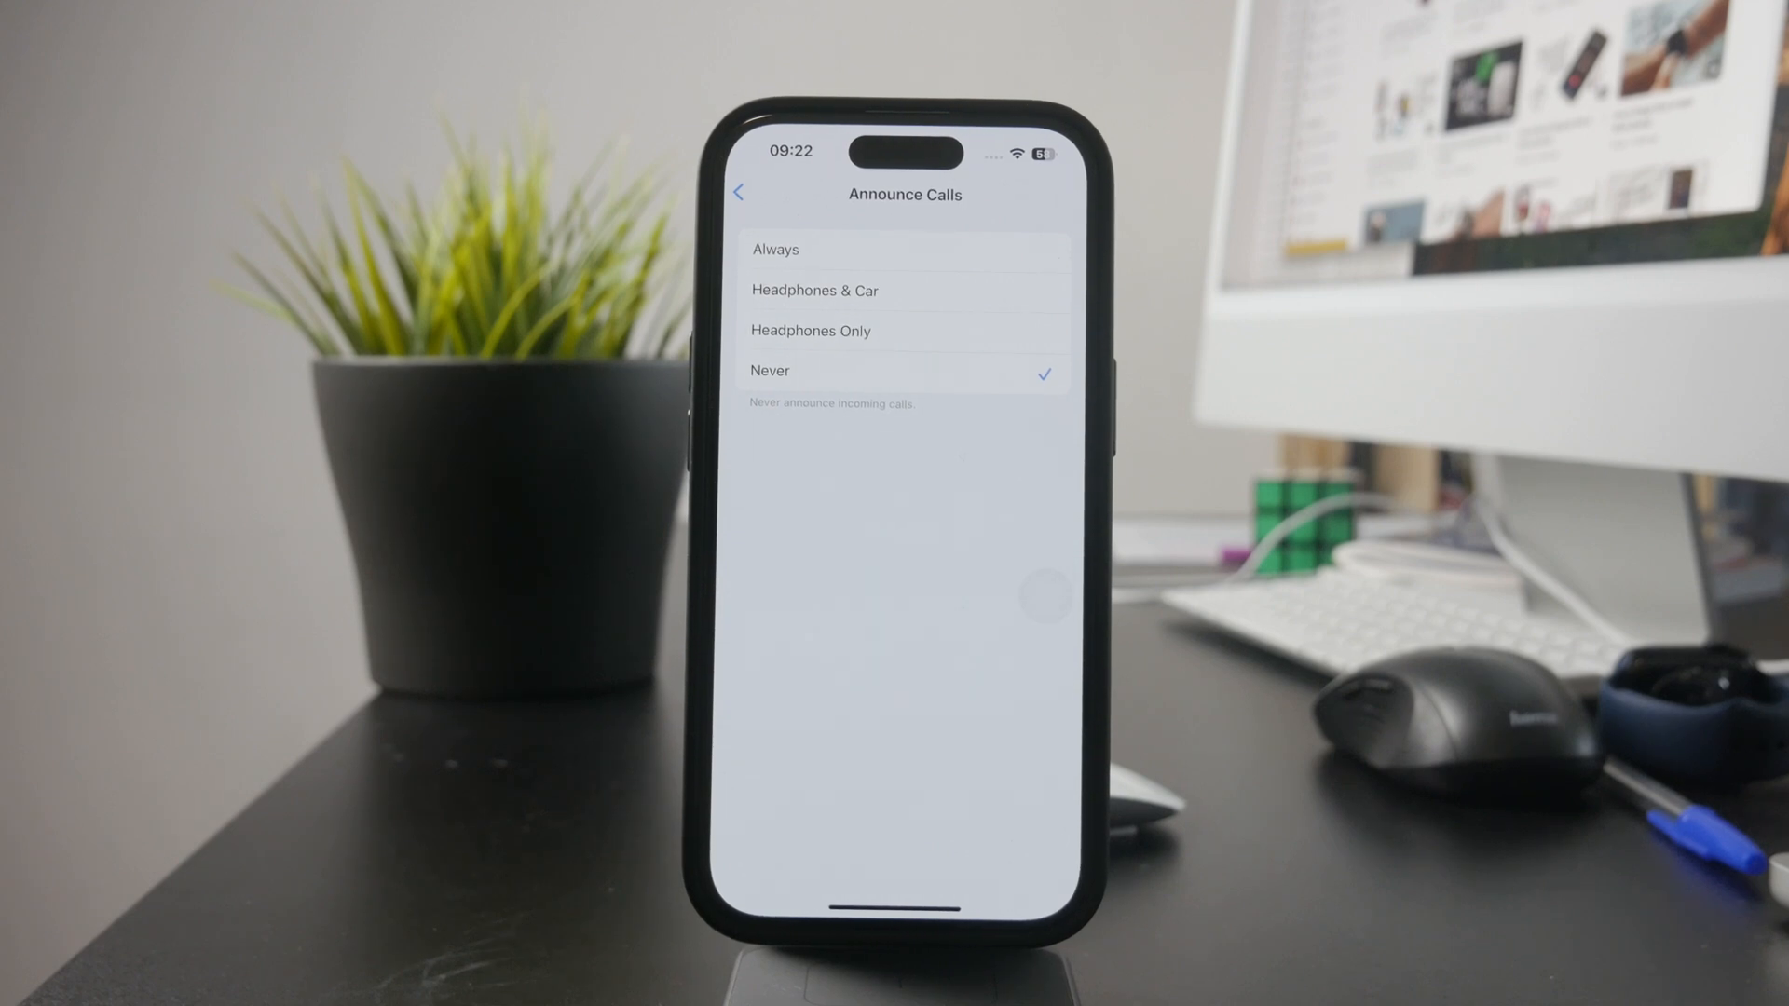
# Keep Announce Calls on Never and go back to the Siri page.
pyautogui.click(811, 332)
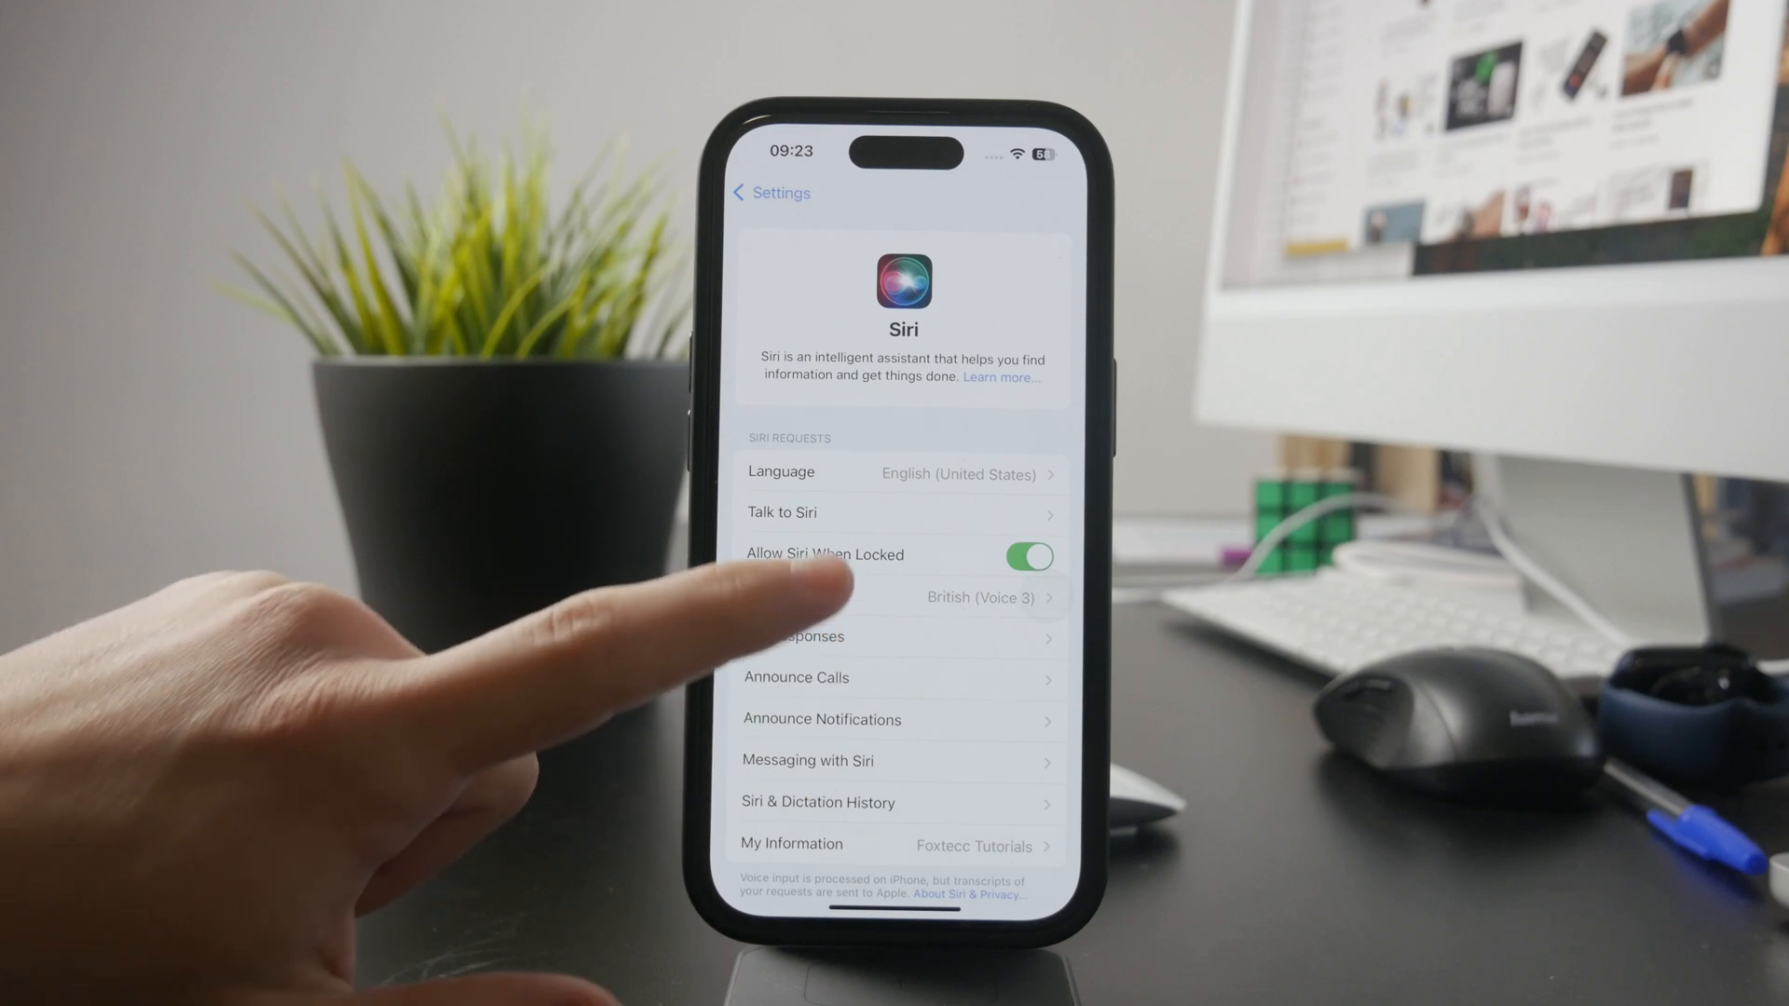
# Under Talk to Siri, switch on Press Side Button for Siri and return to the Siri page.
pyautogui.click(783, 510)
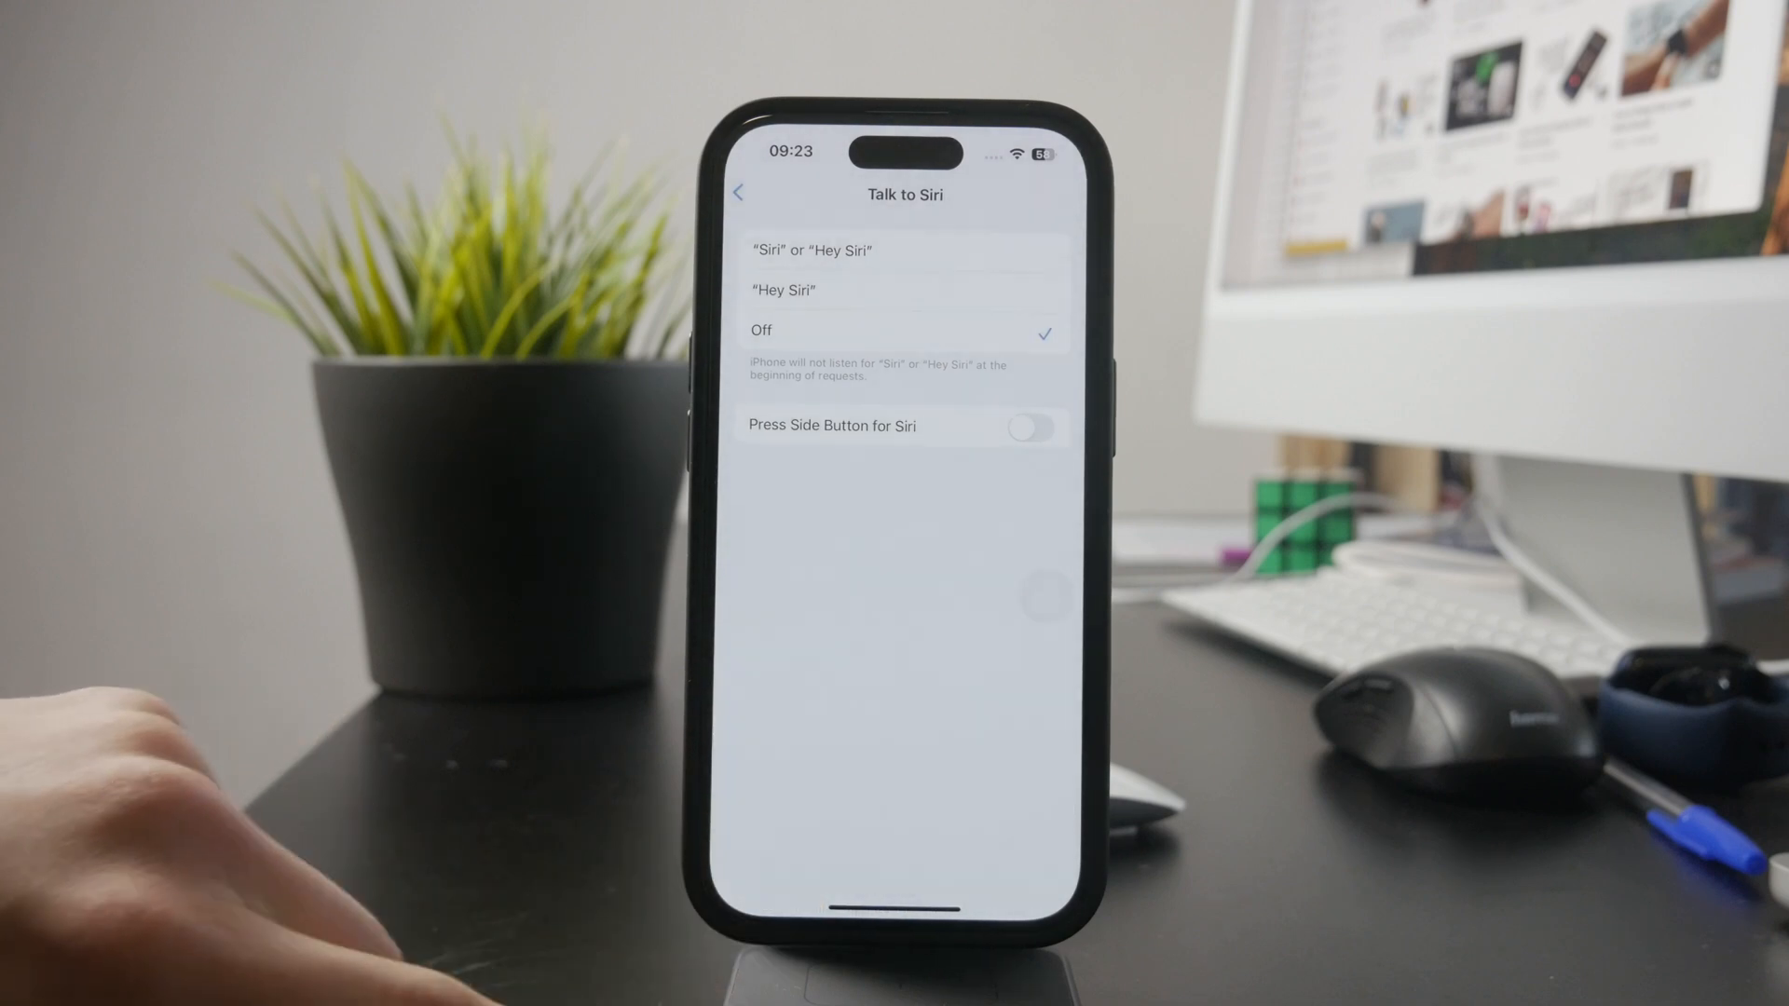
pyautogui.click(1025, 427)
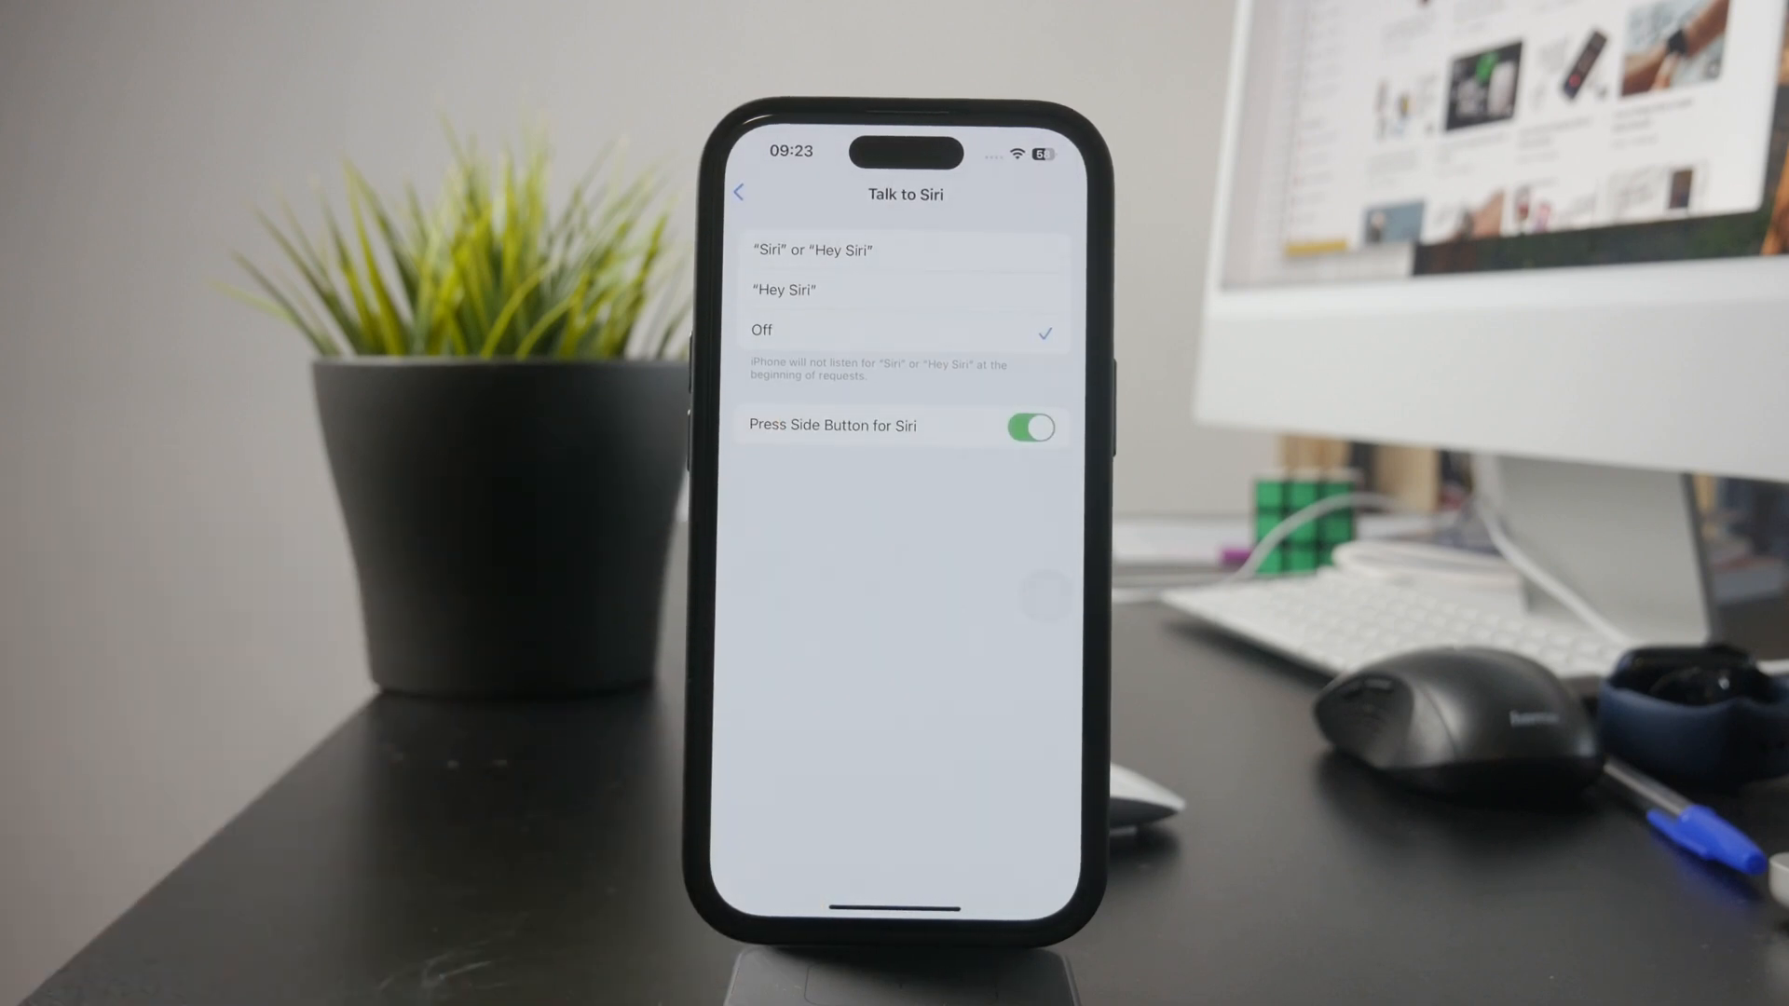
pyautogui.click(764, 192)
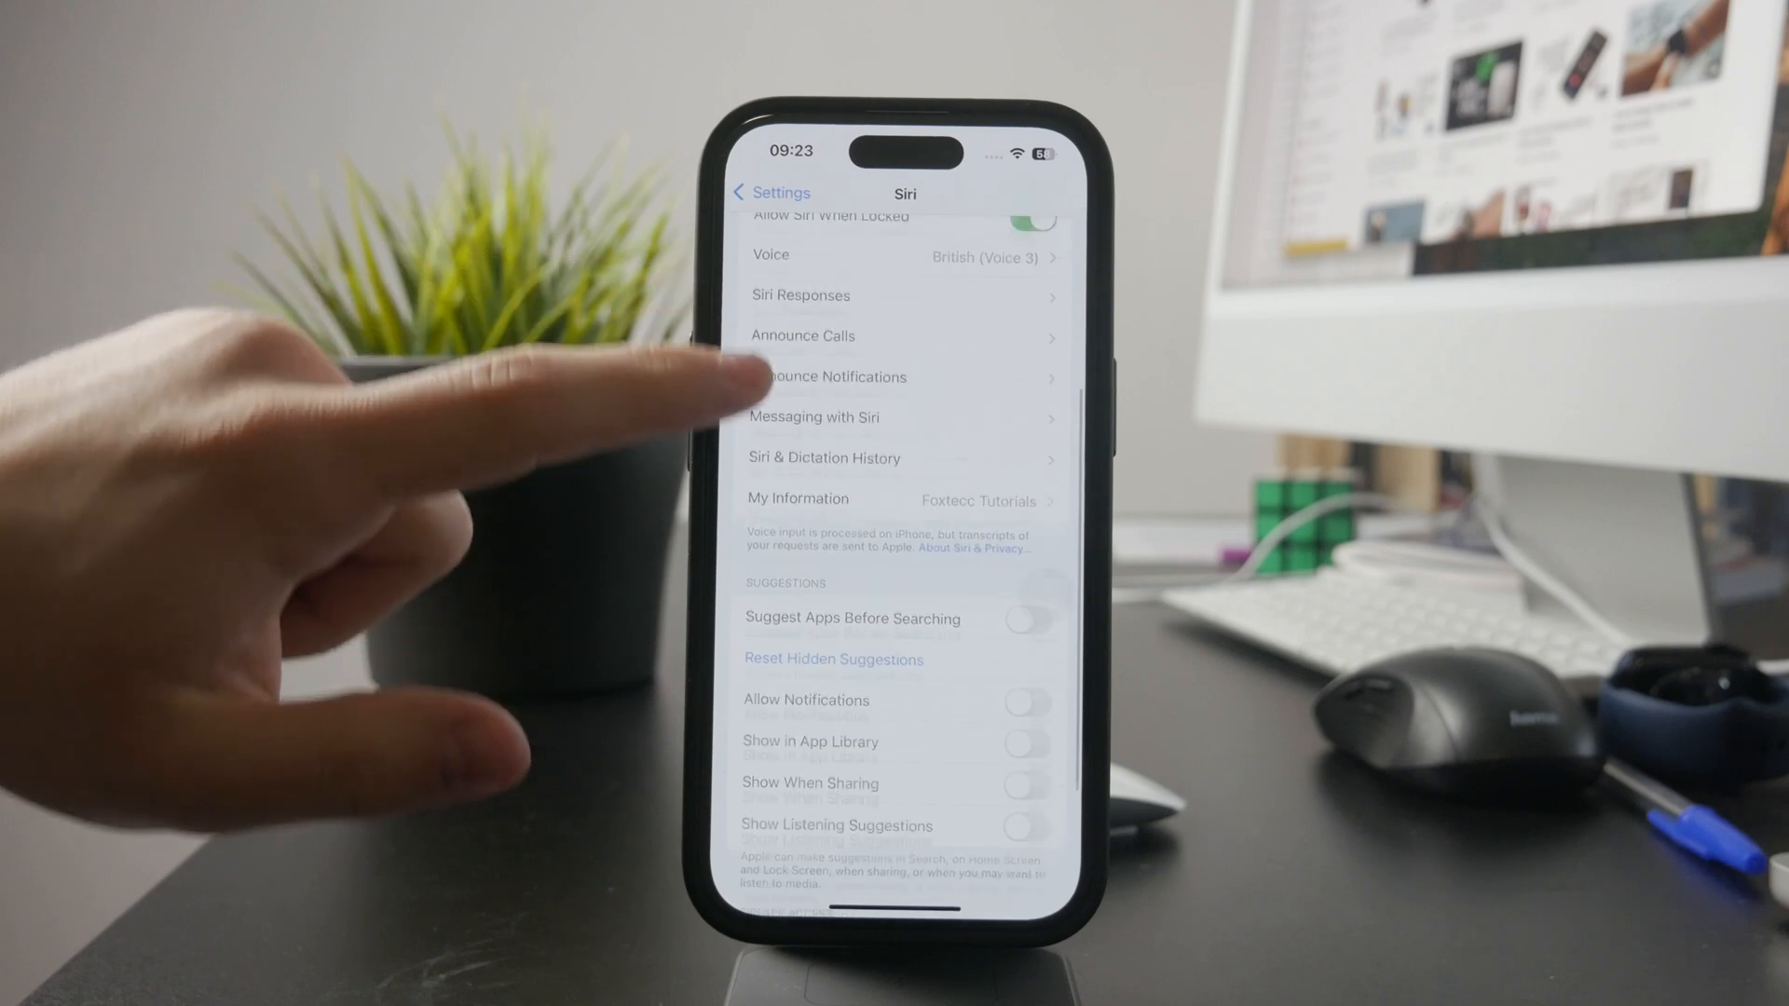
pyautogui.scroll(-3)
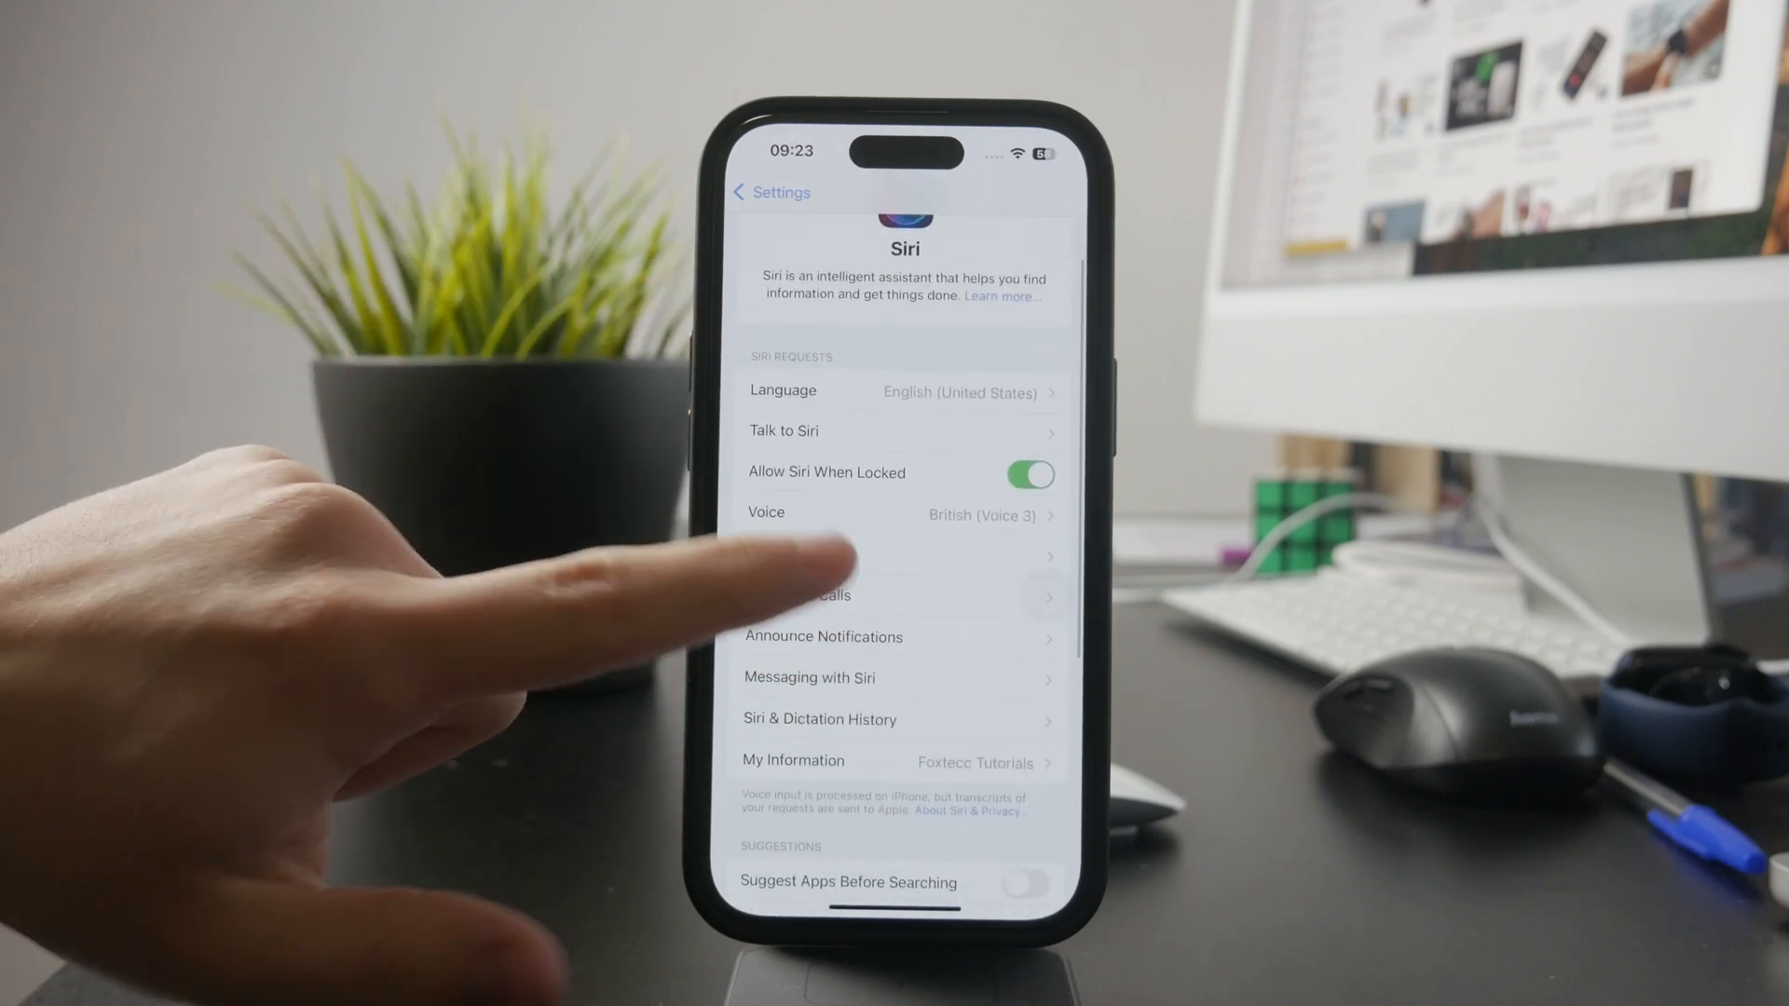